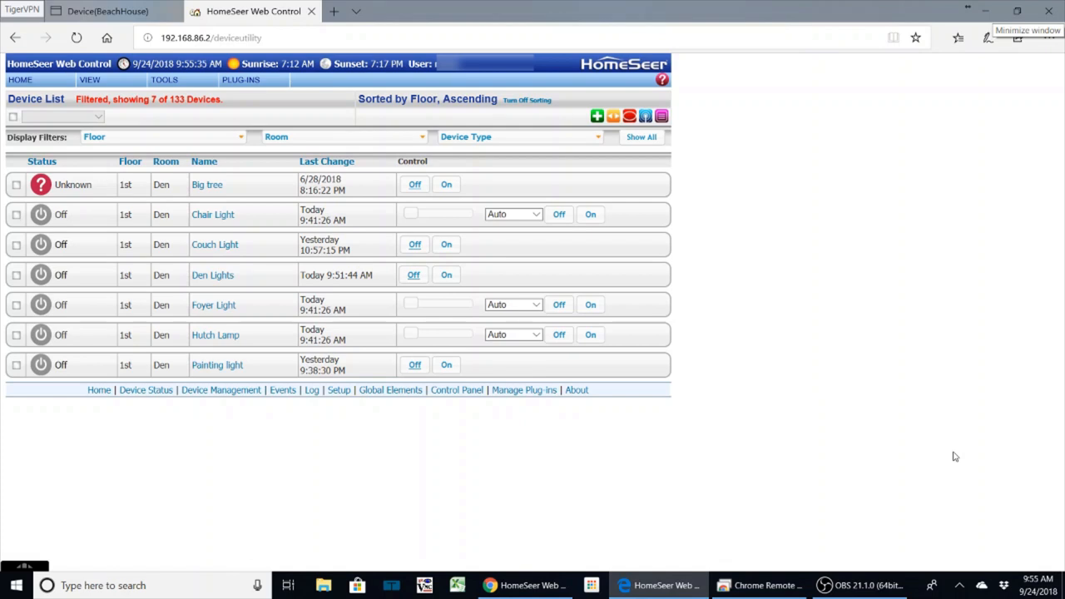
{"action": "mouse_move", "coordinate": [927, 243]}
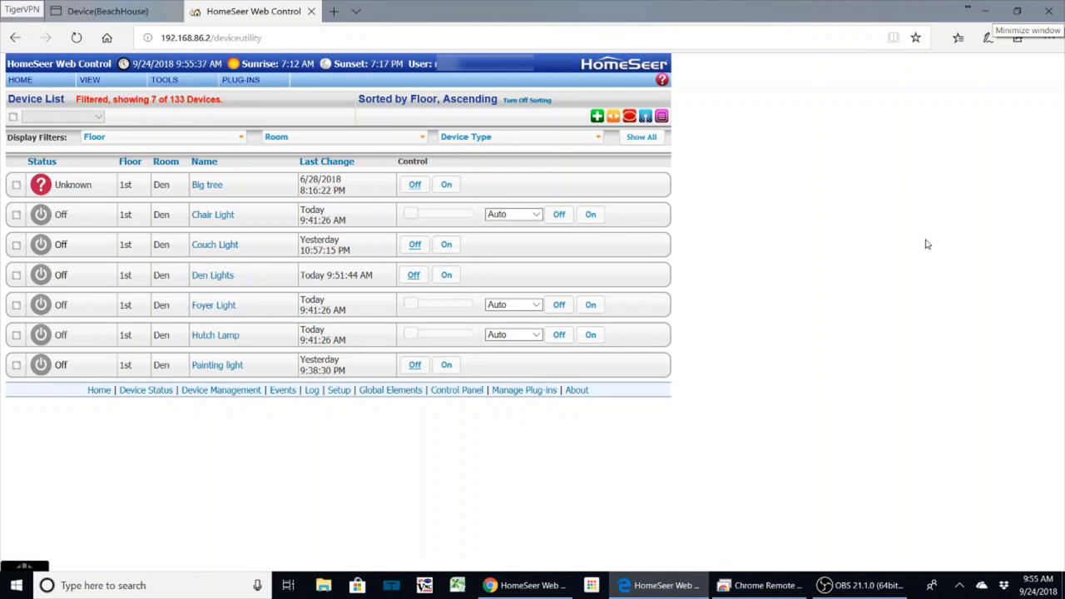
{"action": "mouse_move", "coordinate": [753, 113]}
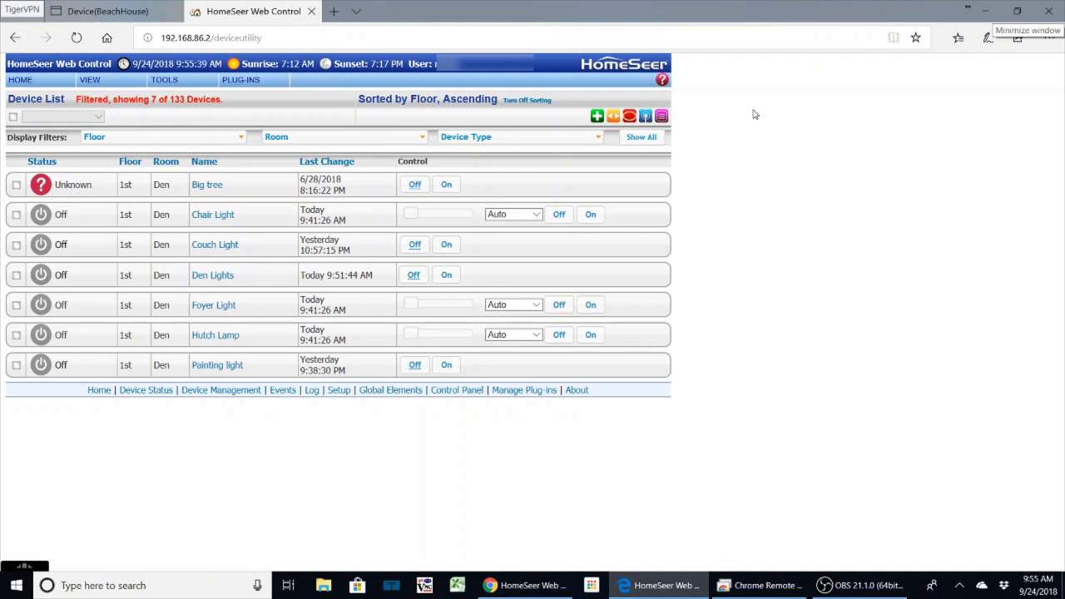
{"action": "mouse_move", "coordinate": [591, 97]}
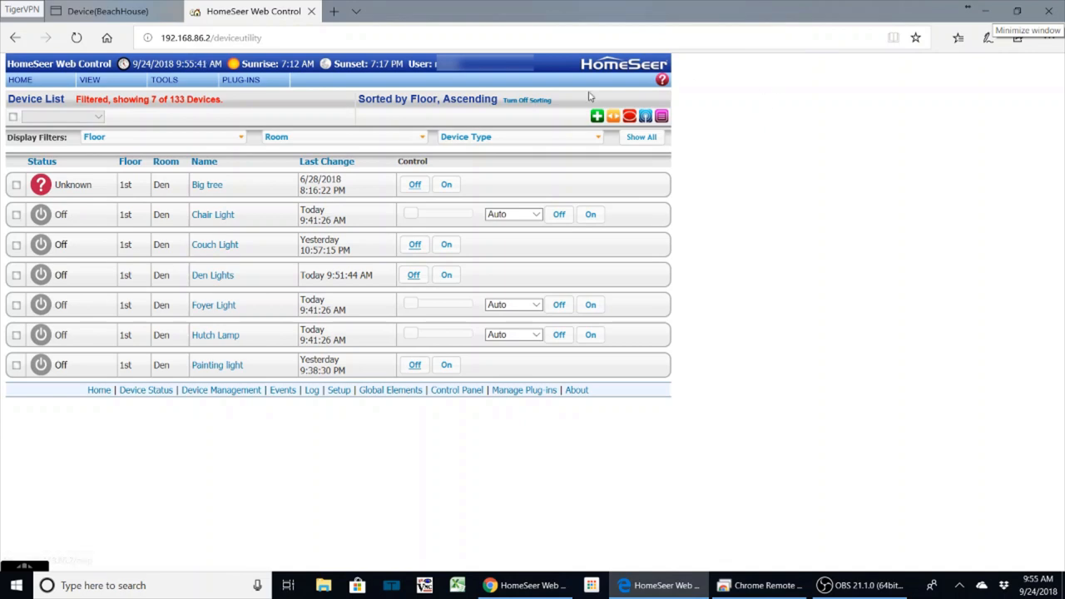
{"action": "mouse_move", "coordinate": [213, 275]}
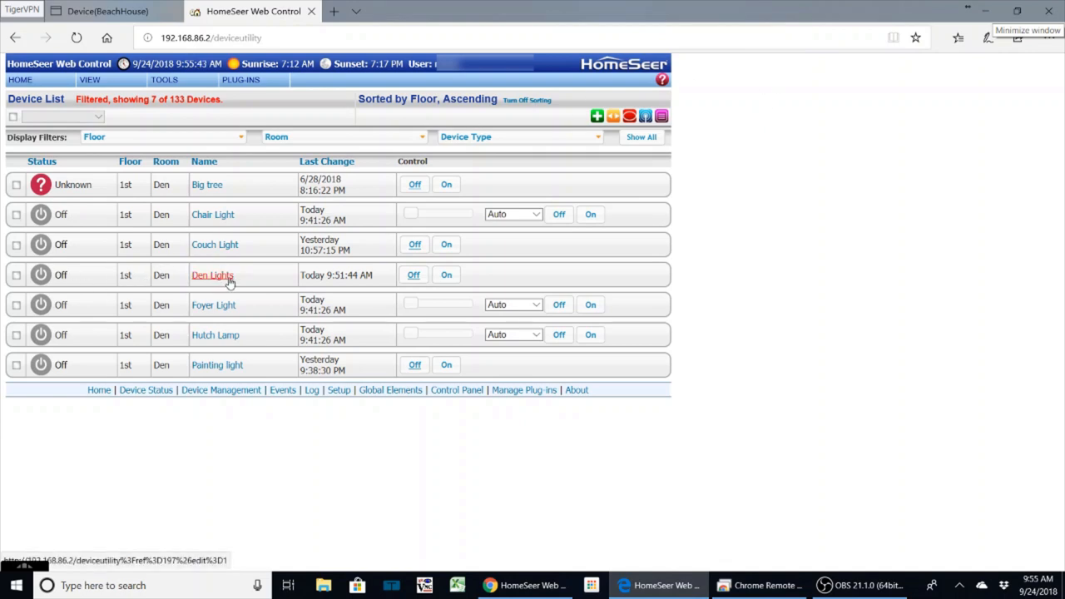
{"action": "mouse_move", "coordinate": [218, 287]}
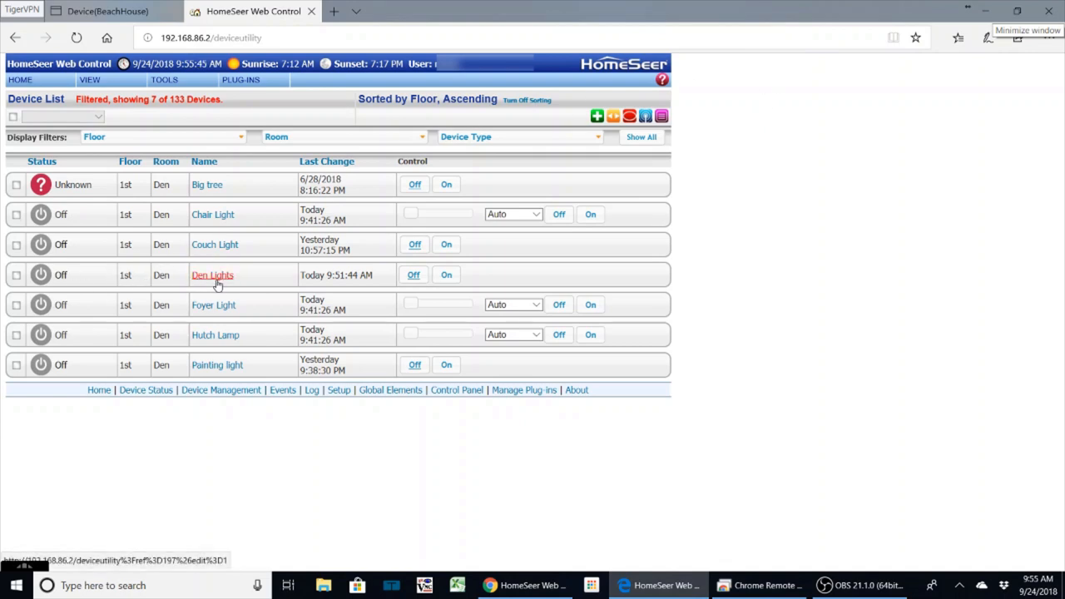
Open the Den Lights device settings from the filtered first-floor Den device list.
{"action": "left_click", "coordinate": [213, 275]}
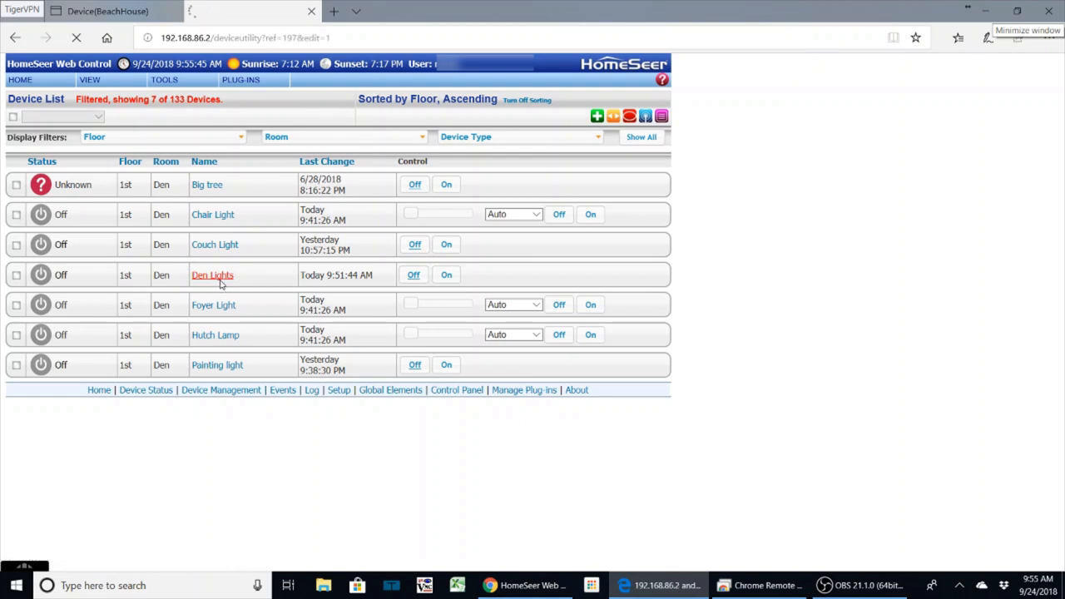
Confirm Den Lights has the Voice command option ticked and submit its configuration with Done.
{"action": "left_click", "coordinate": [213, 275]}
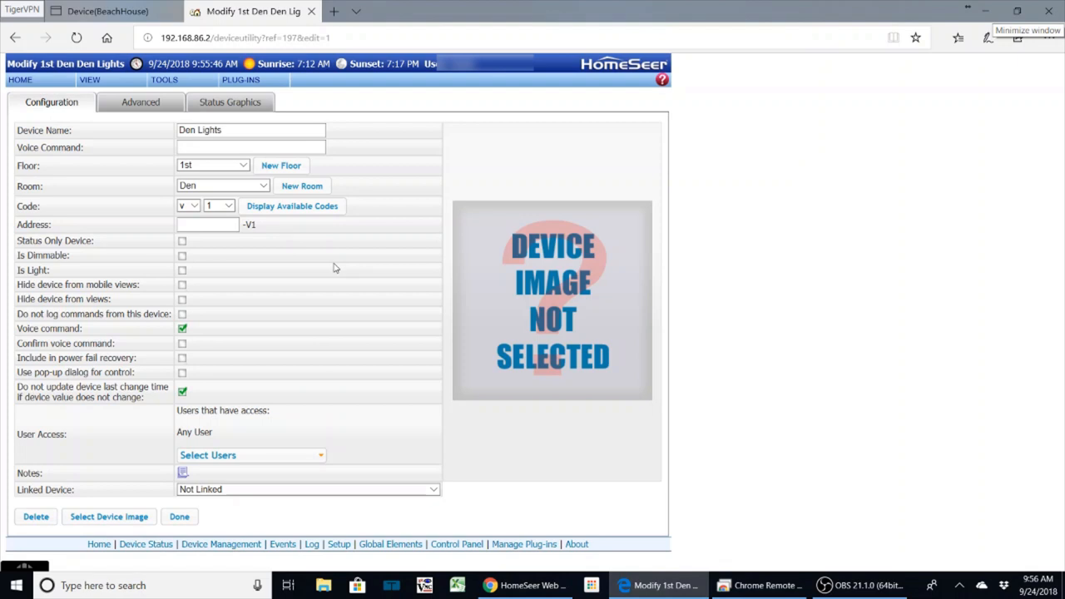
{"action": "left_click", "coordinate": [164, 79]}
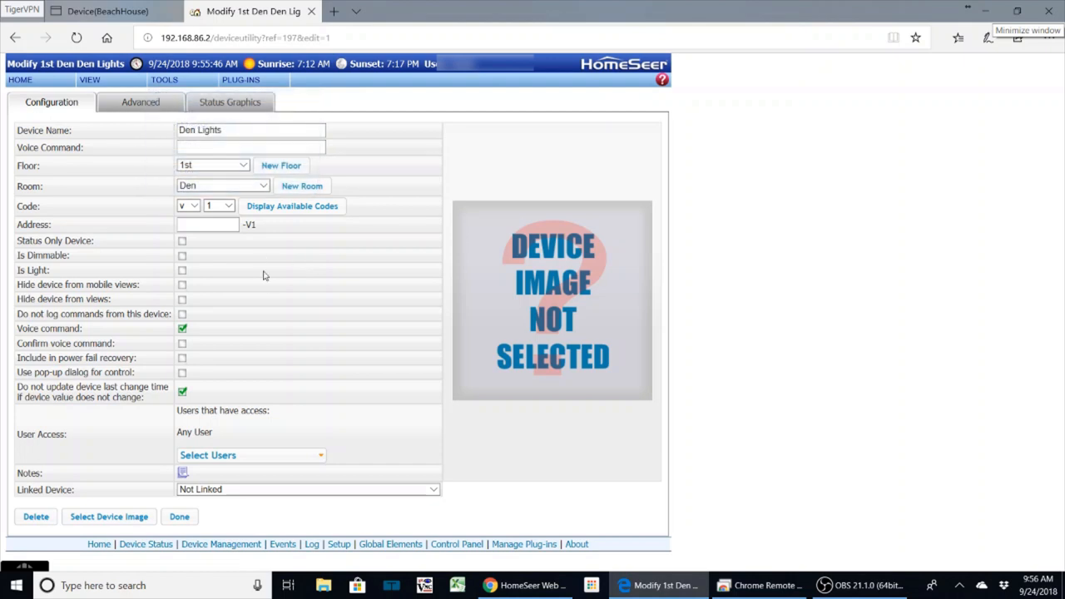
{"action": "mouse_move", "coordinate": [198, 293]}
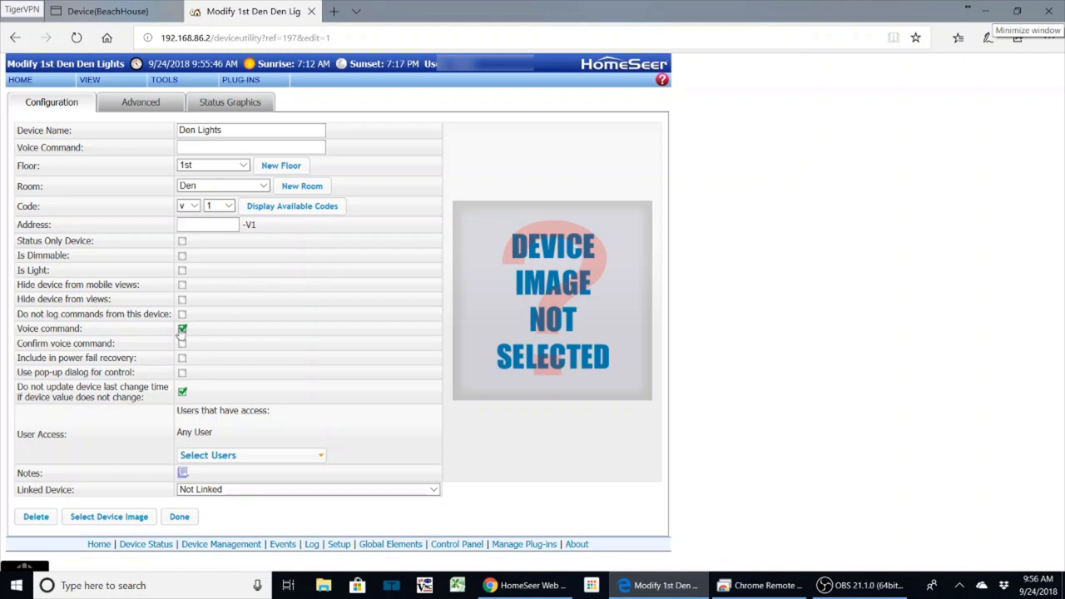
{"action": "mouse_move", "coordinate": [183, 333]}
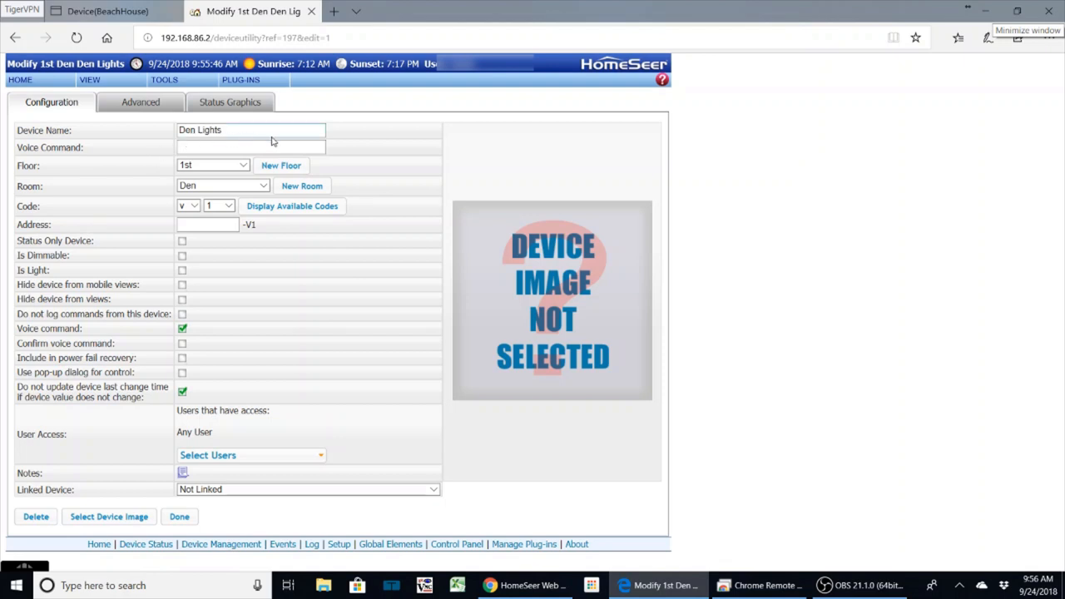
{"action": "mouse_move", "coordinate": [244, 139]}
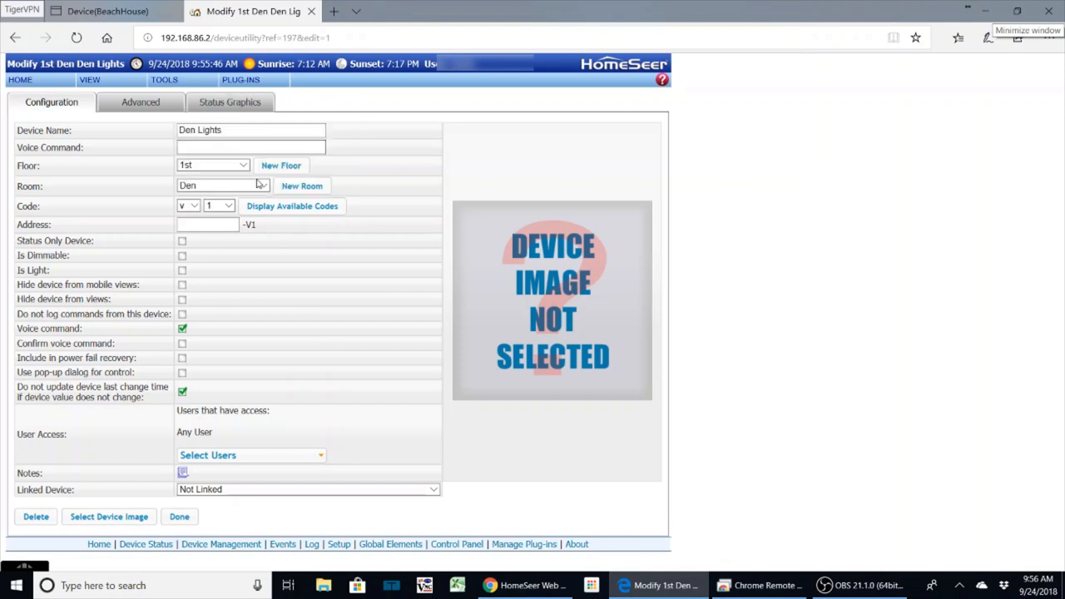
{"action": "mouse_move", "coordinate": [369, 348]}
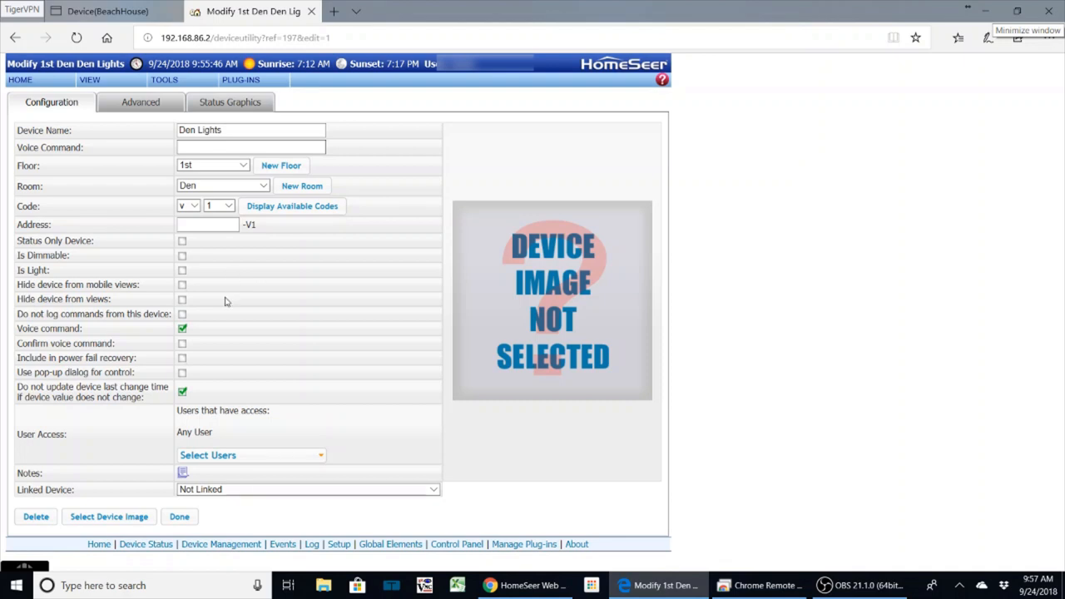
{"action": "mouse_move", "coordinate": [268, 233]}
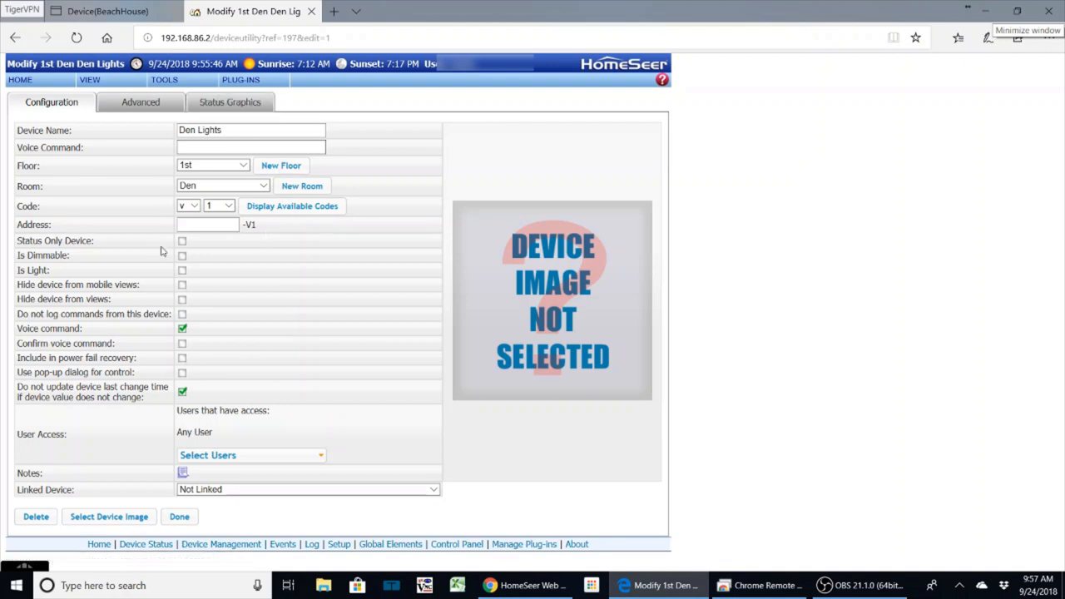
{"action": "left_click", "coordinate": [180, 516]}
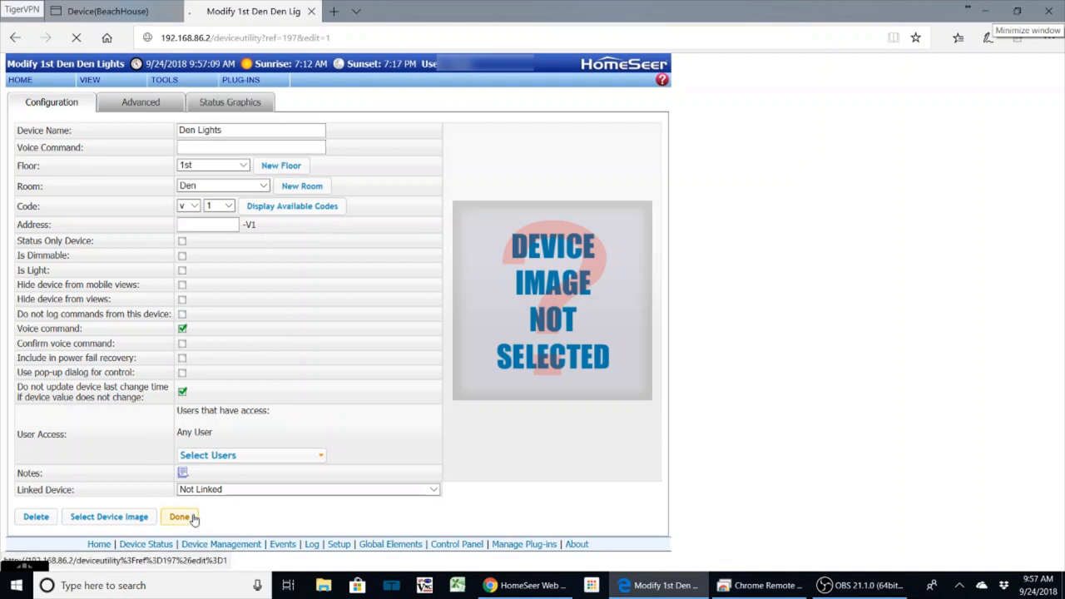
Return to the filtered list of seven first-floor Den devices after saving.
{"action": "left_click", "coordinate": [180, 516]}
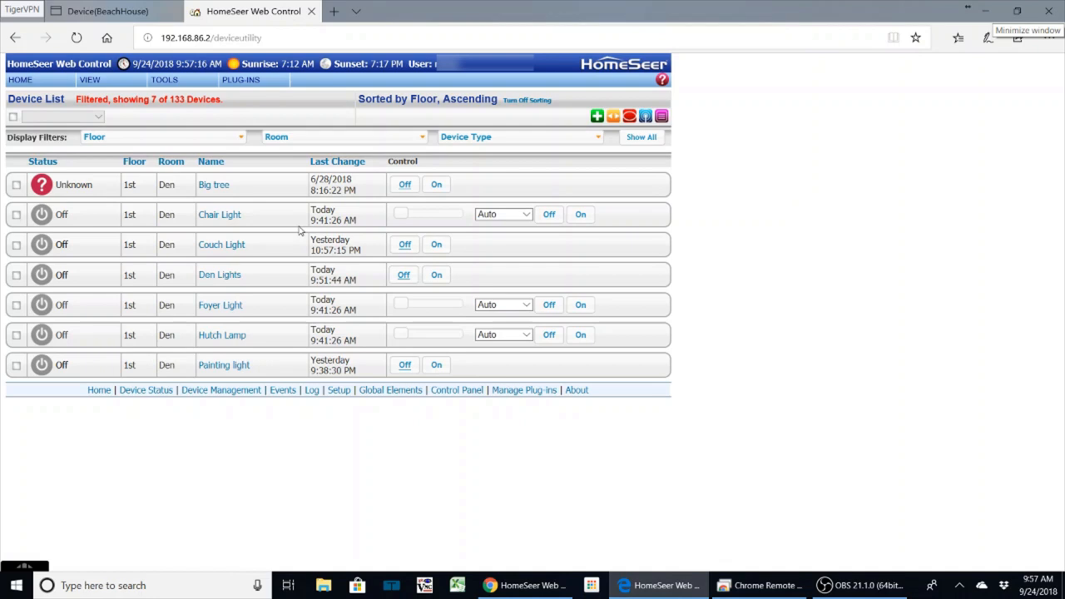
{"action": "mouse_move", "coordinate": [331, 303]}
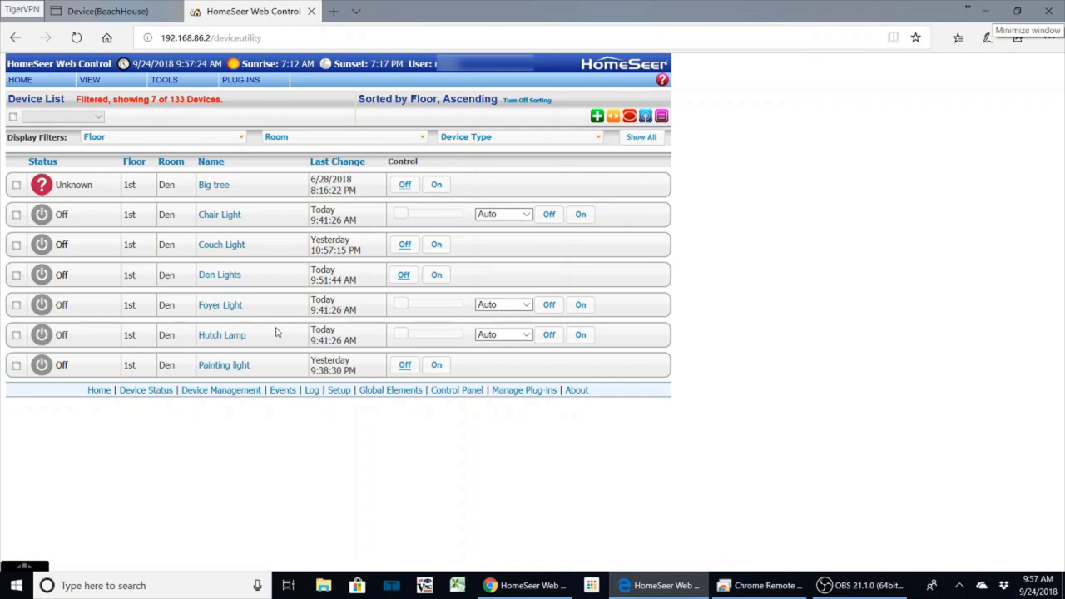
{"action": "mouse_move", "coordinate": [810, 498]}
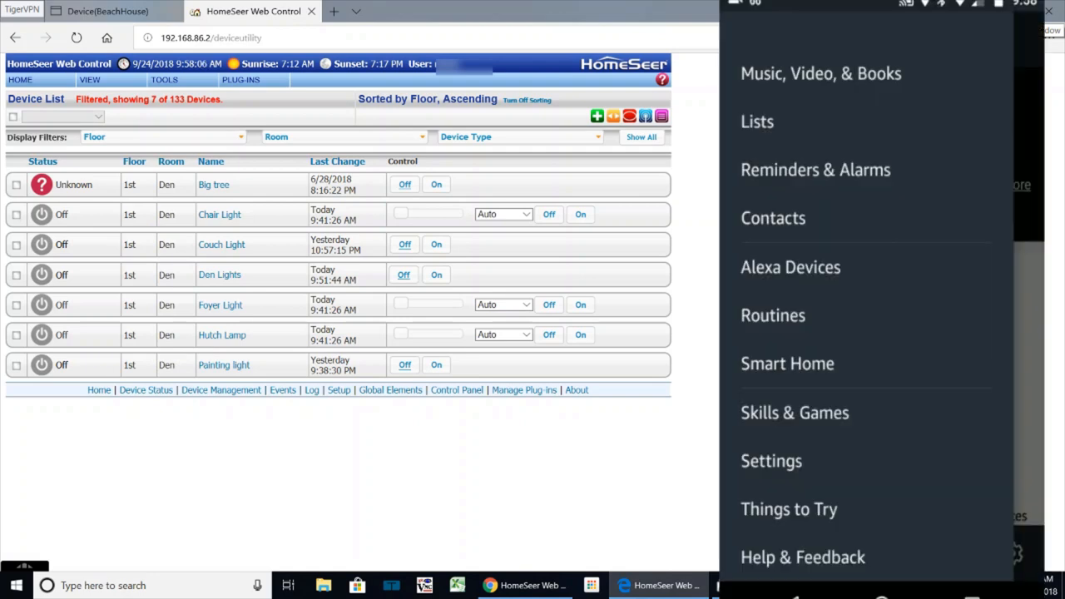
Locate the enabled HomeSeer skill in Your Skills under Skills & Games.
{"action": "left_click", "coordinate": [794, 413]}
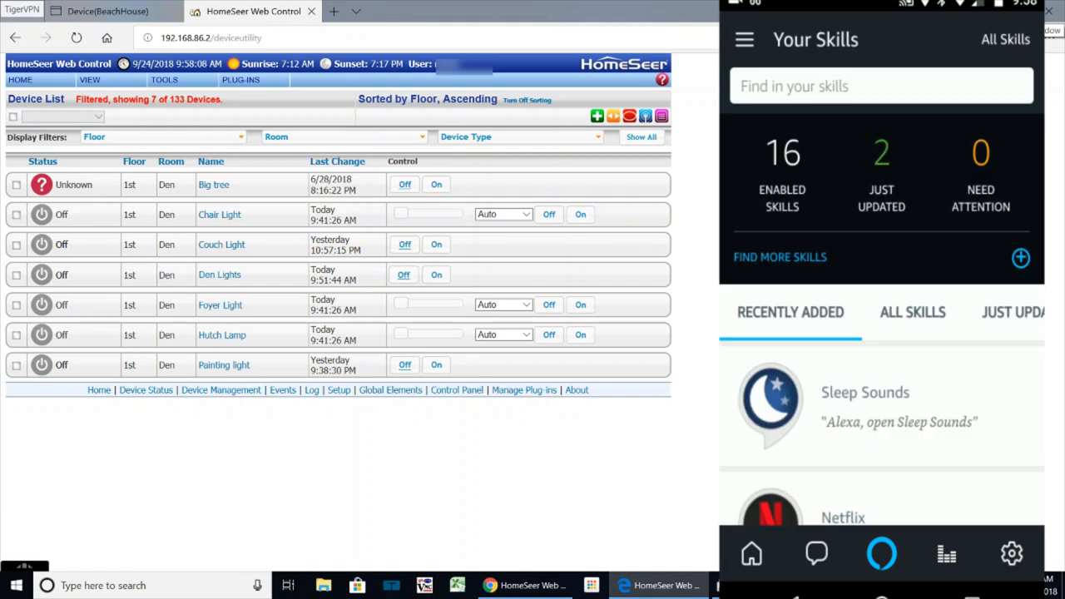
{"action": "scroll", "scroll_direction": "down", "scroll_amount": 3}
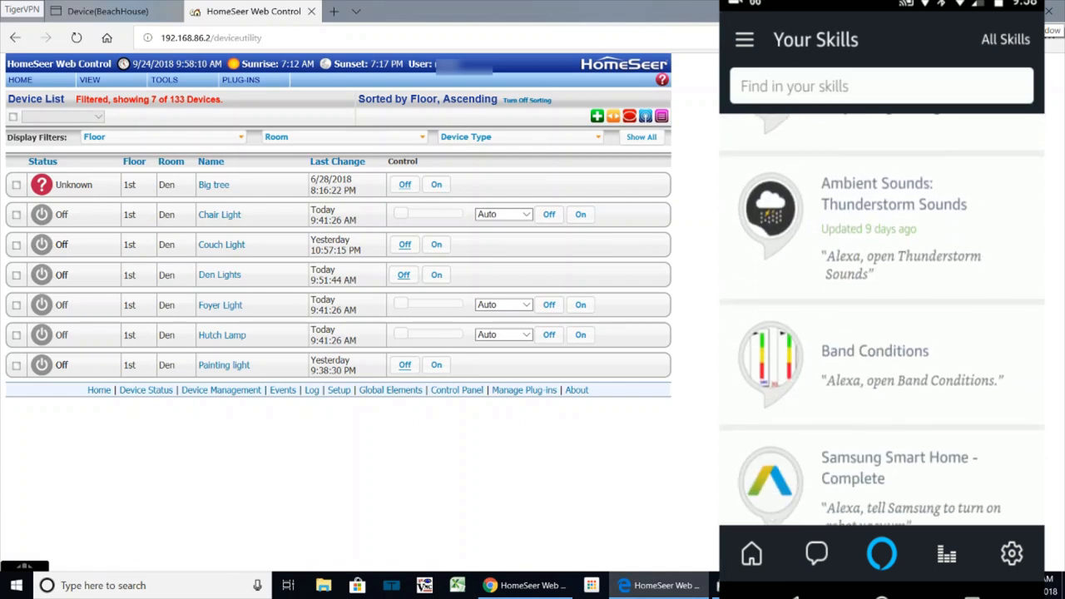
{"action": "scroll", "scroll_direction": "down", "scroll_amount": 3}
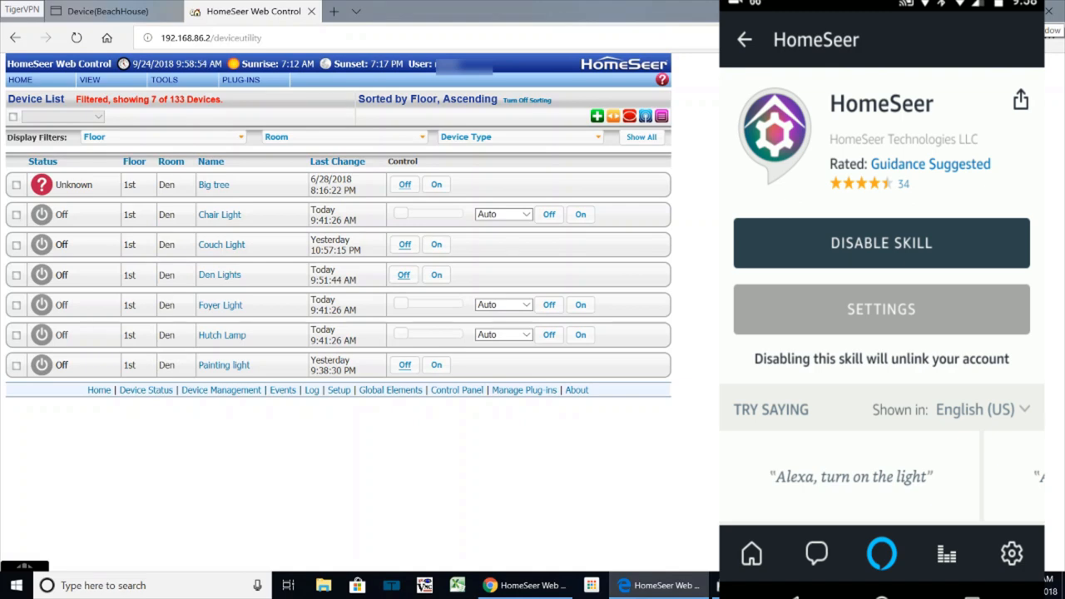
Leave the HomeSeer skill page and go to the Smart Home Devices list.
{"action": "left_click", "coordinate": [742, 39]}
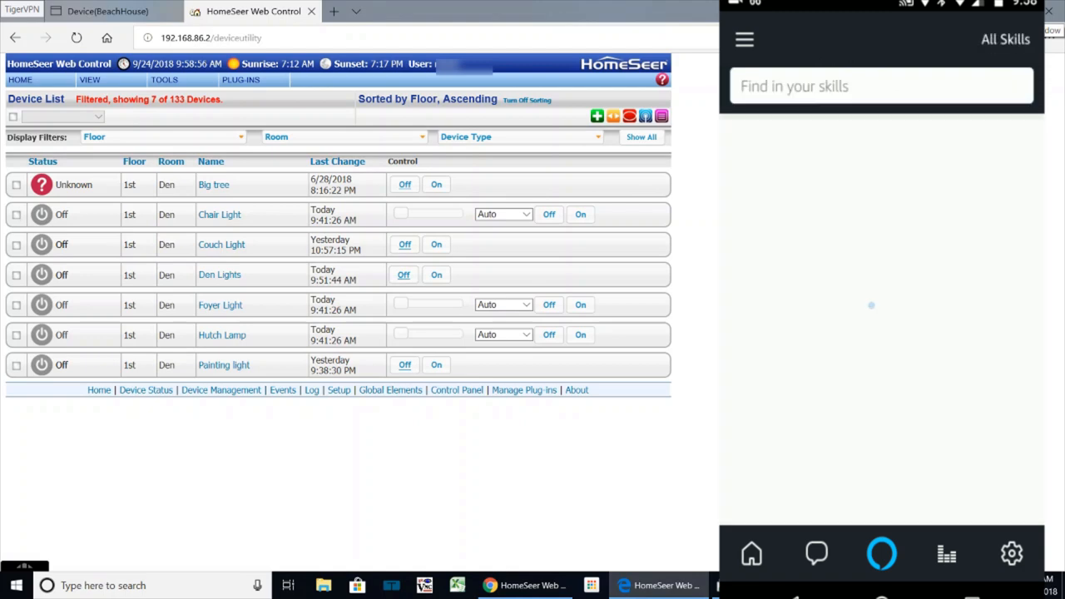
{"action": "left_click", "coordinate": [744, 39]}
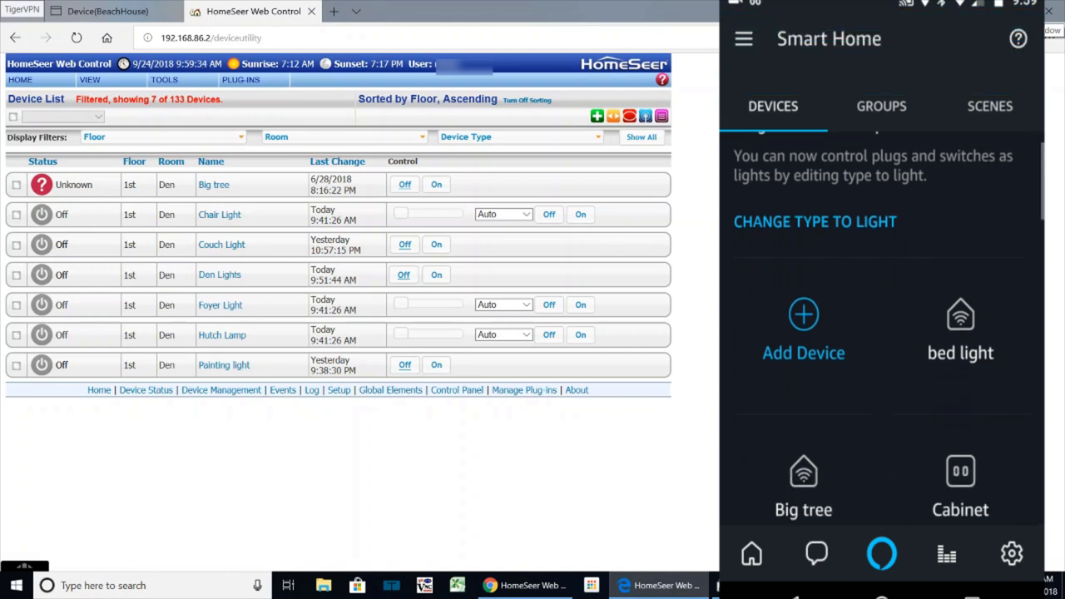
Find Den Lights in the Devices list and switch it ON.
{"action": "scroll", "scroll_direction": "down", "scroll_amount": 3}
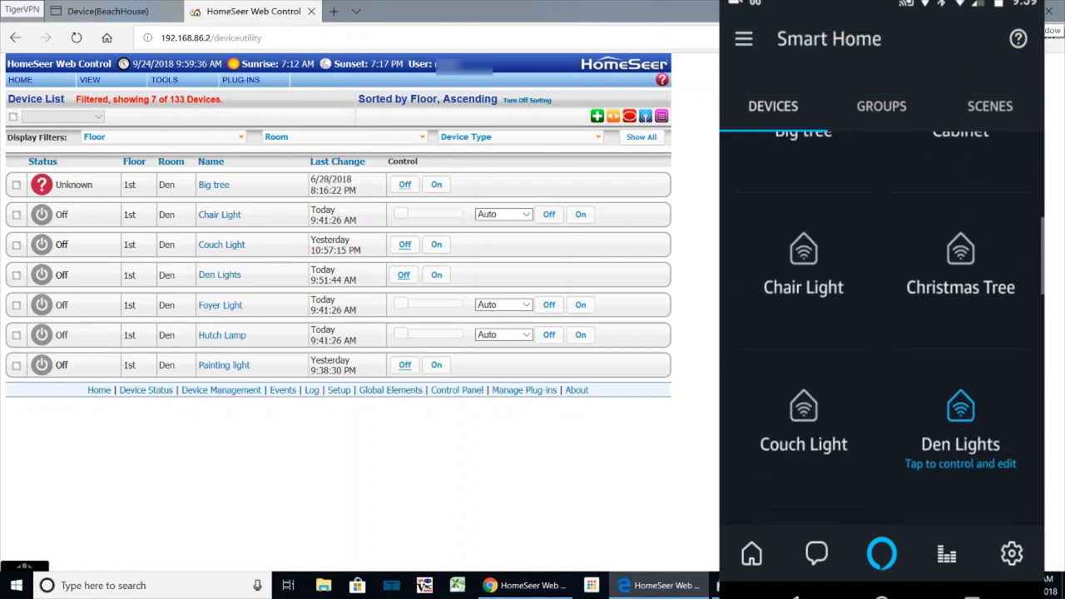
{"action": "scroll", "scroll_direction": "down", "scroll_amount": 3}
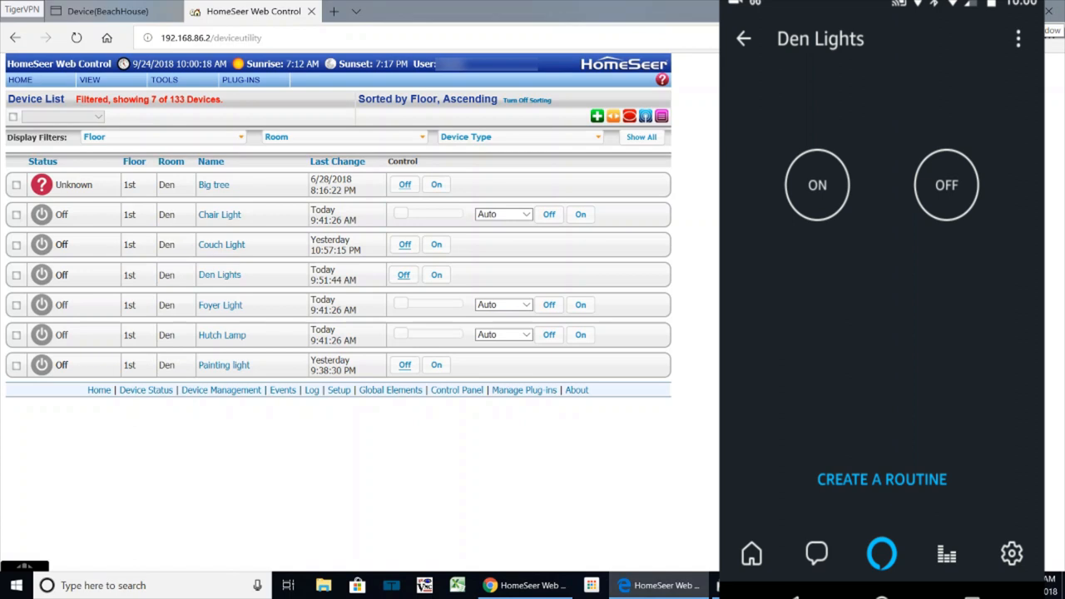
{"action": "left_click", "coordinate": [817, 185]}
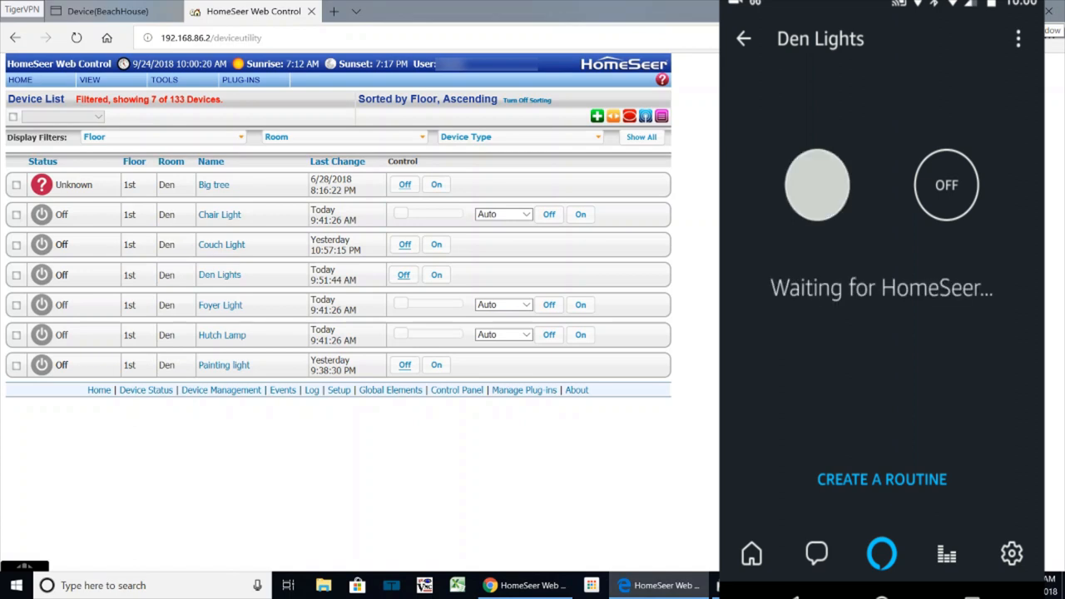
{"action": "left_click", "coordinate": [817, 185]}
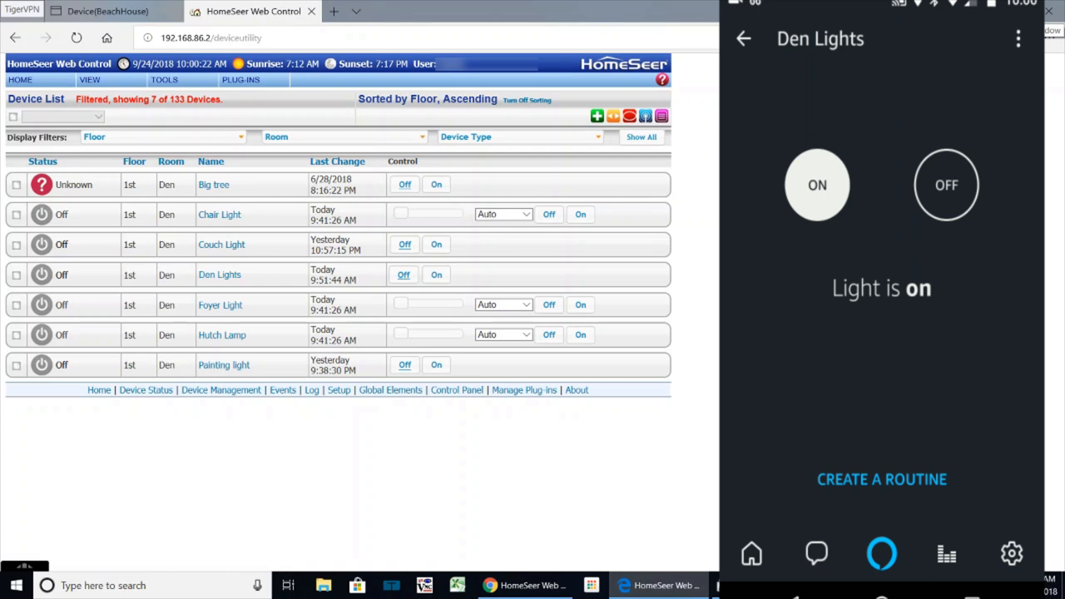
{"action": "left_click", "coordinate": [818, 185]}
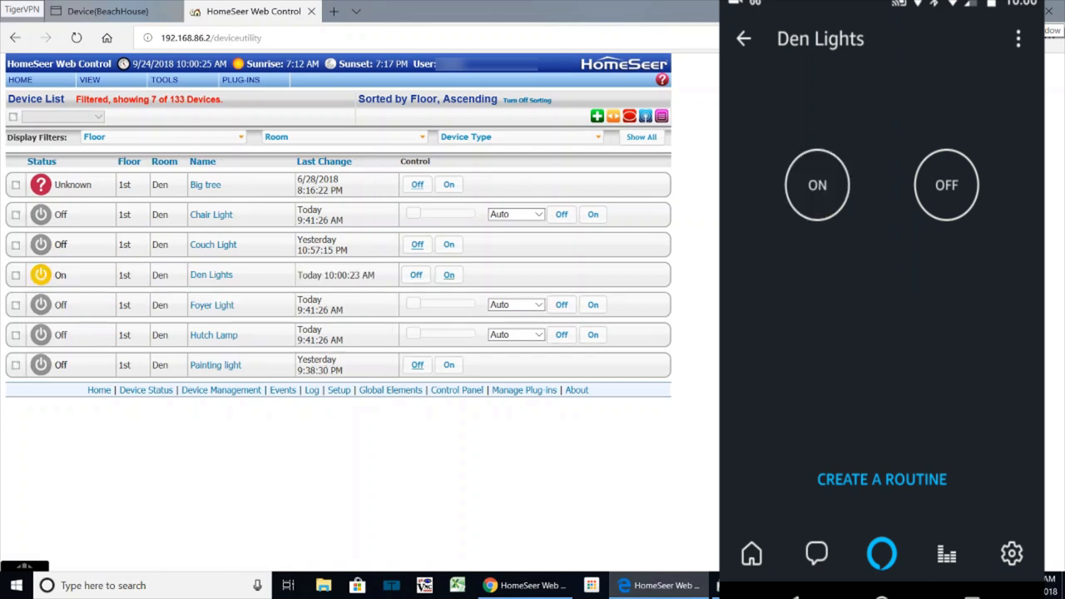
Switch Den Lights back OFF so HomeSeer lists it as off.
{"action": "left_click", "coordinate": [946, 185]}
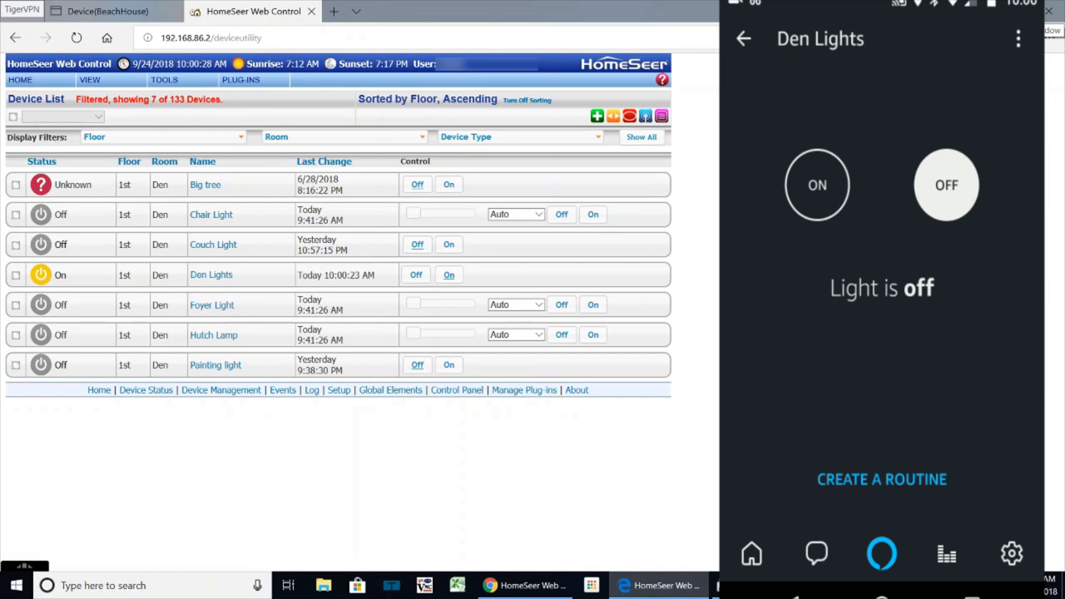
{"action": "left_click", "coordinate": [945, 185]}
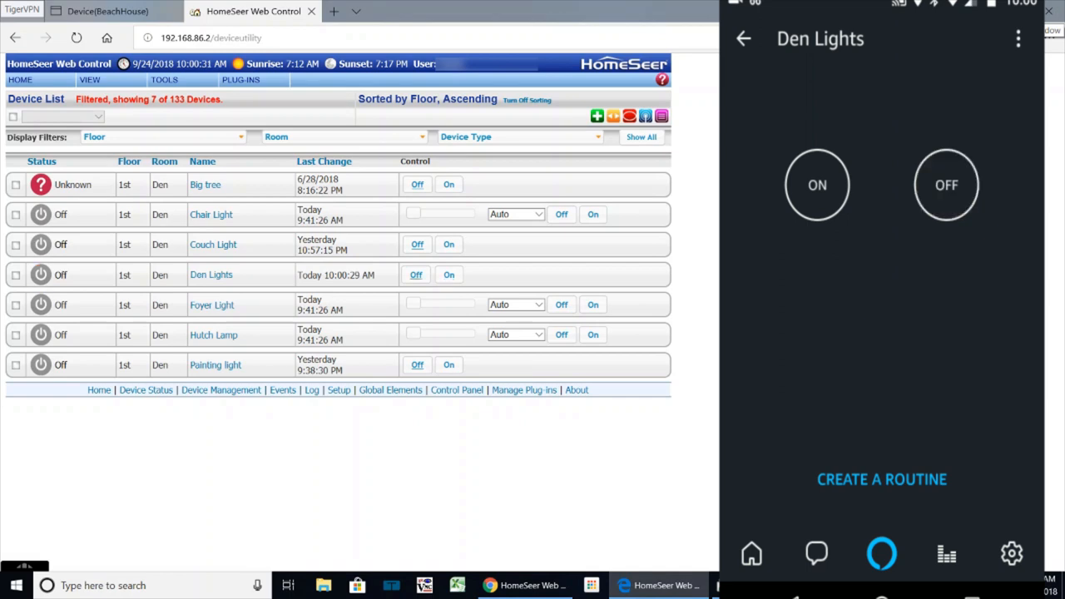